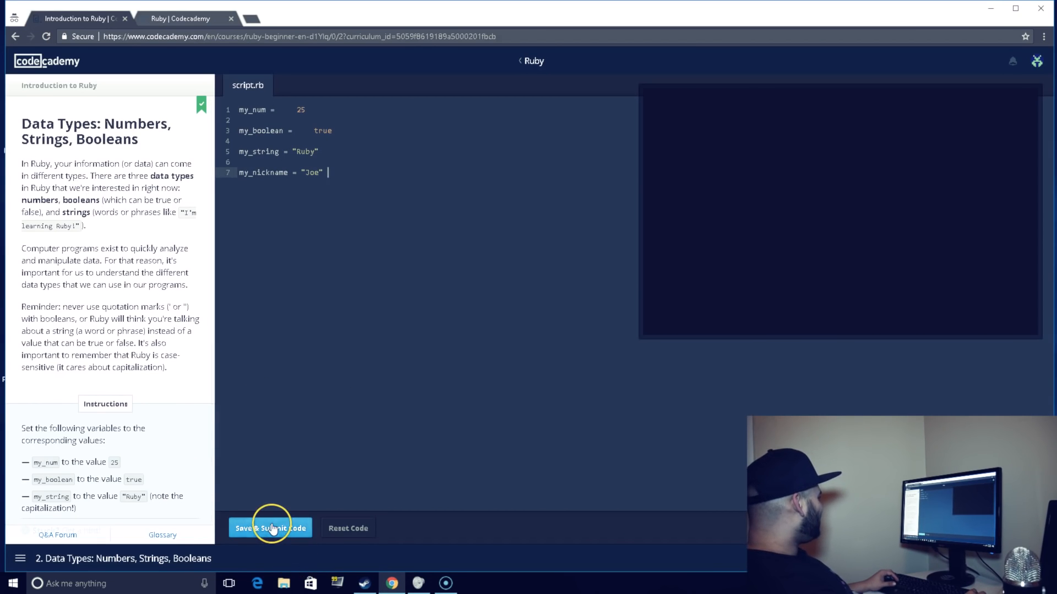
Step: Submit the data types script printing "Joe" and advance to the Variables lesson
{"action": "left_click", "coordinate": [270, 528]}
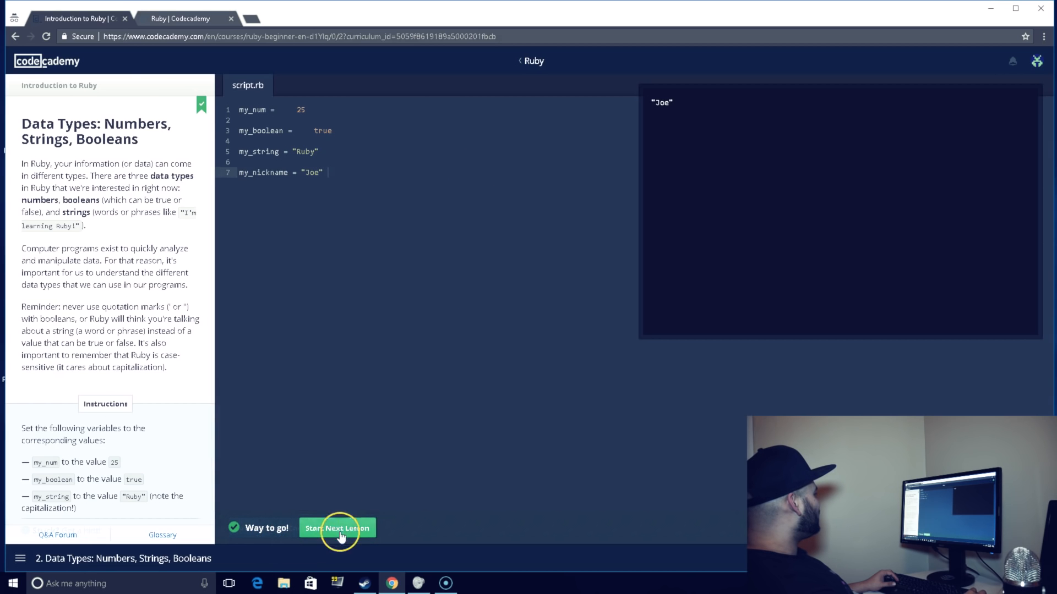
{"action": "left_click", "coordinate": [336, 528]}
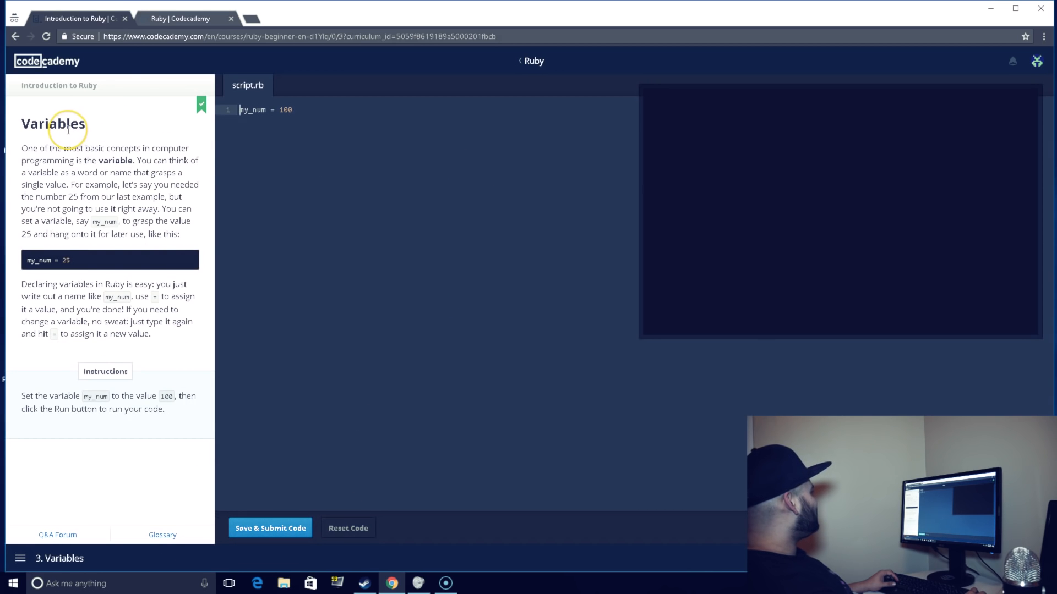
{"action": "mouse_move", "coordinate": [44, 169]}
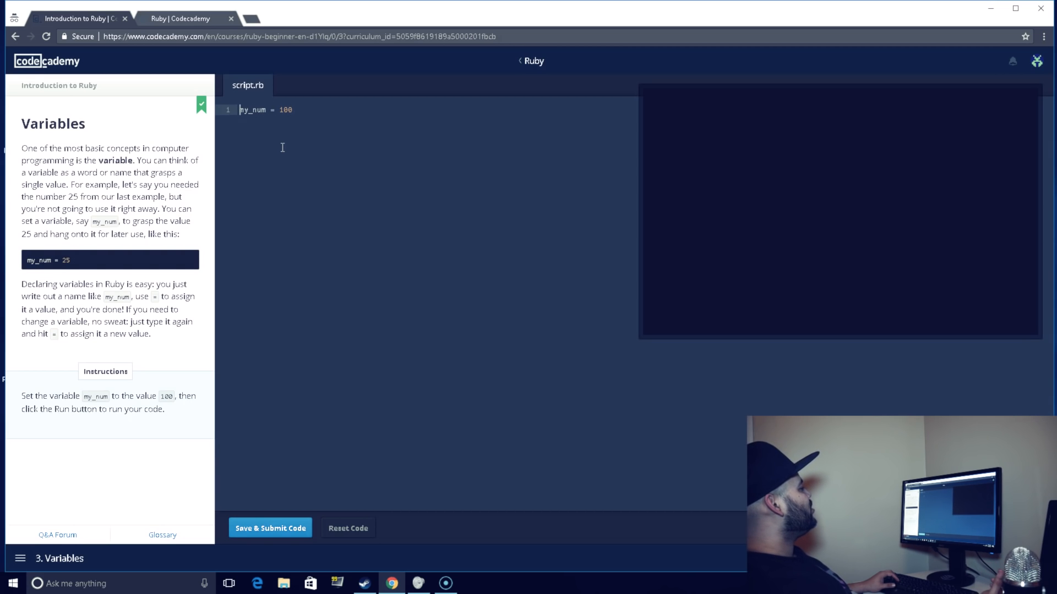
{"action": "mouse_move", "coordinate": [269, 116]}
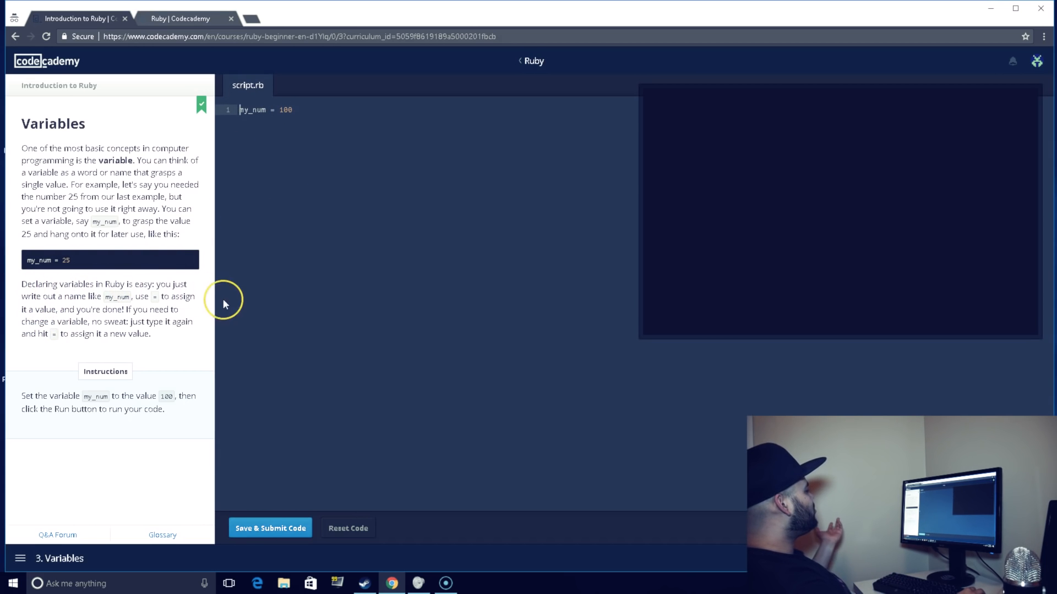
{"action": "mouse_move", "coordinate": [113, 301]}
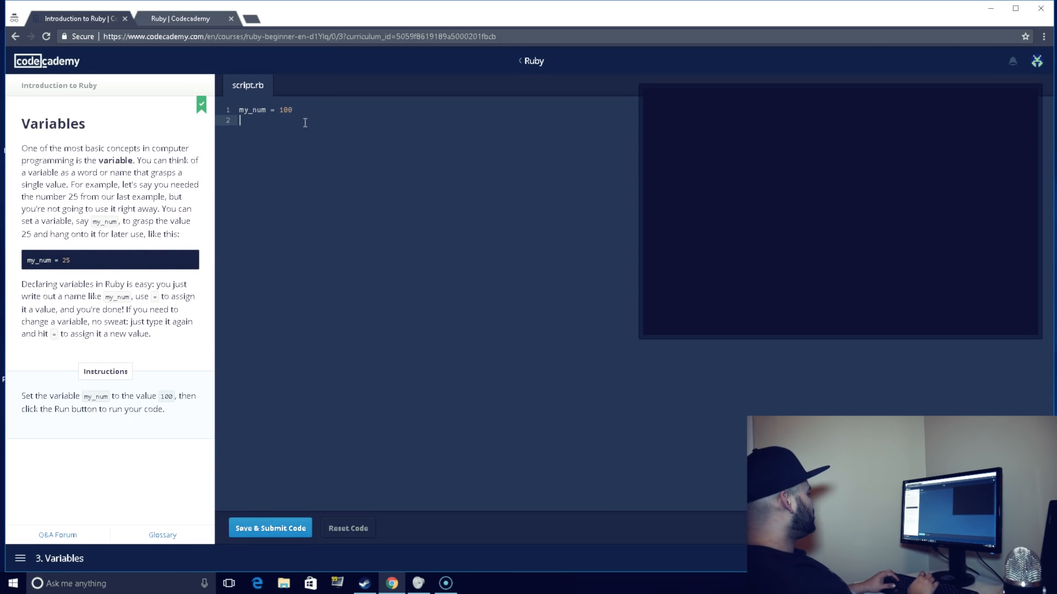
Step: Submit my_num = 100 so it prints 100, then continue to the Math lesson
{"action": "key", "text": "enter"}
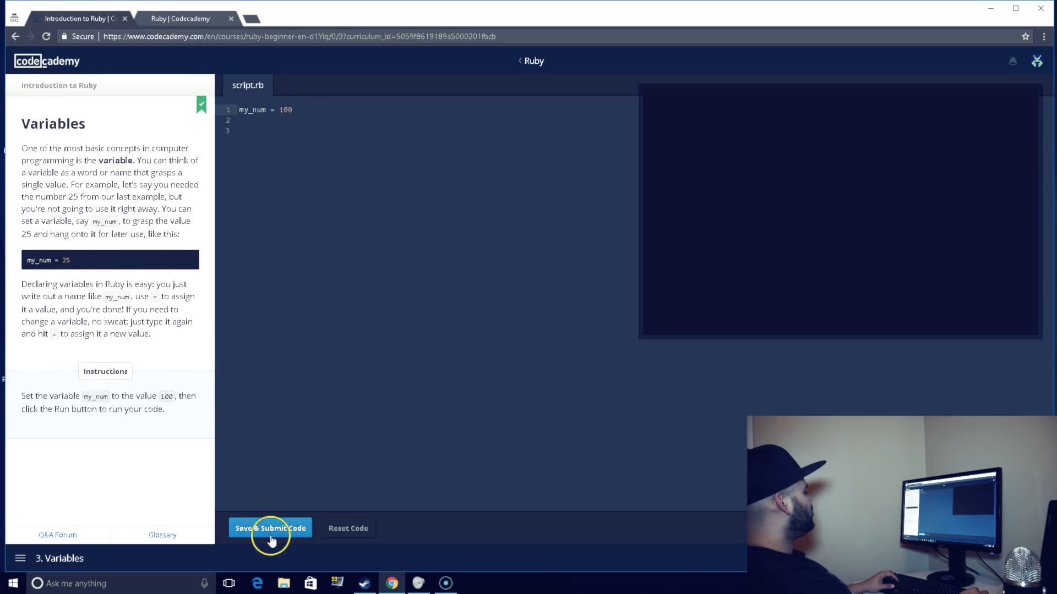
{"action": "left_click", "coordinate": [270, 528]}
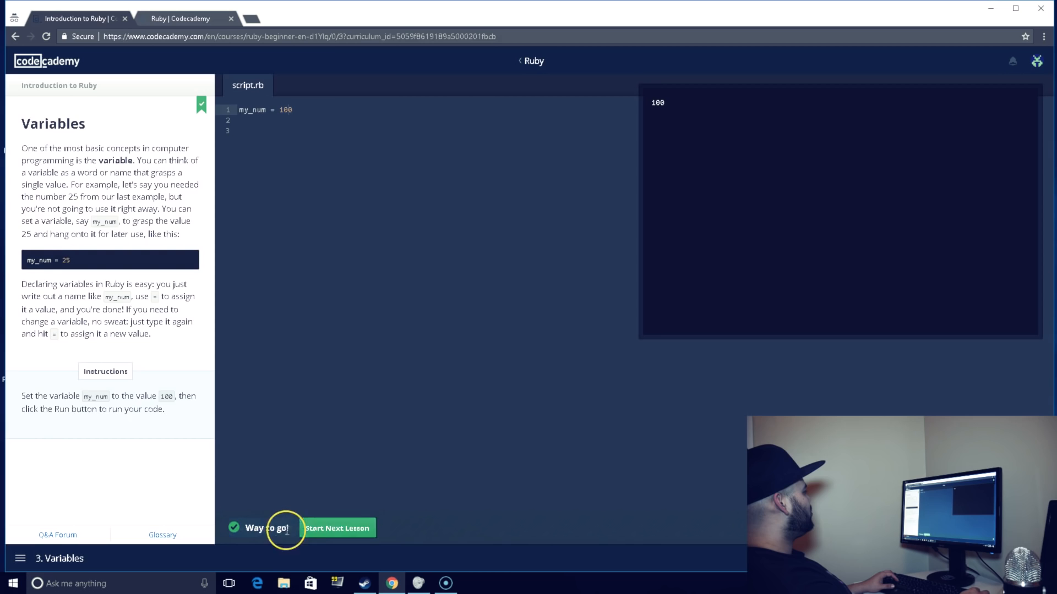
{"action": "left_click", "coordinate": [336, 528]}
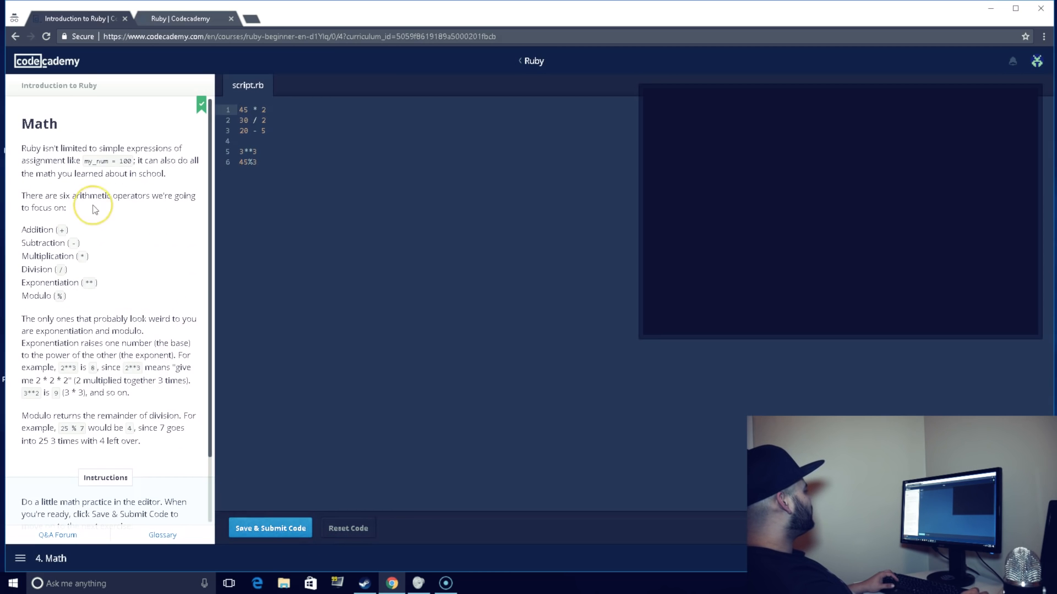
{"action": "mouse_move", "coordinate": [131, 246]}
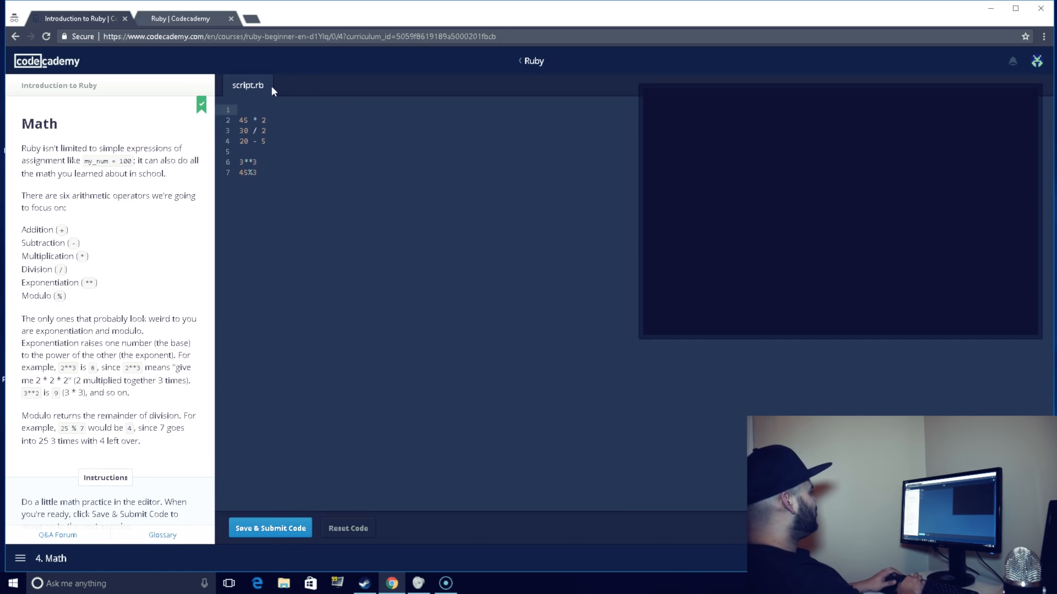
Step: Reduce the editor to the expression 5 + 5 and run it to print 10
{"action": "type", "text": "5 + 5"}
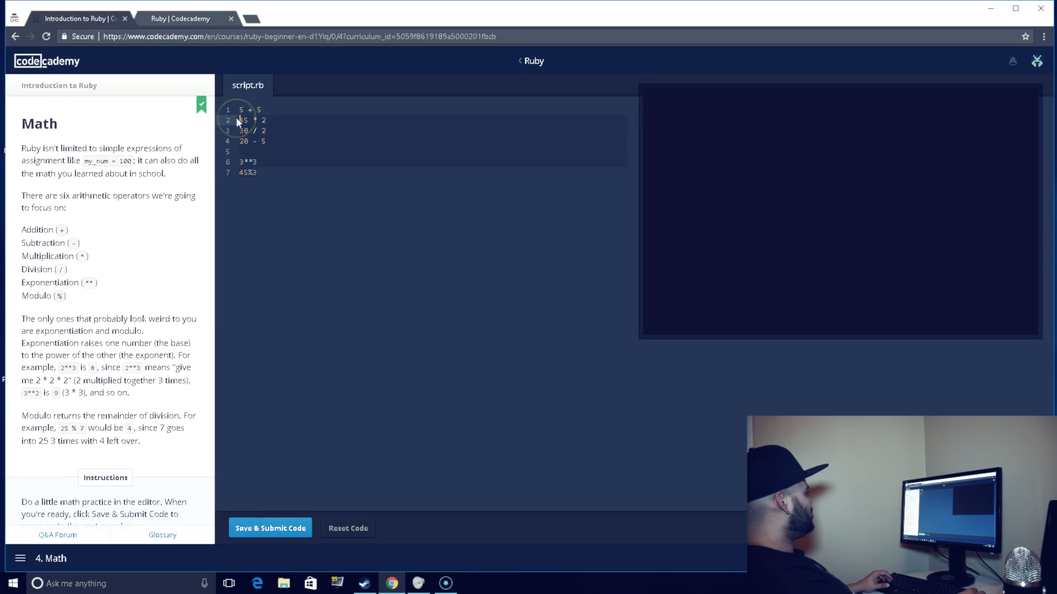
{"action": "left_click", "coordinate": [270, 528]}
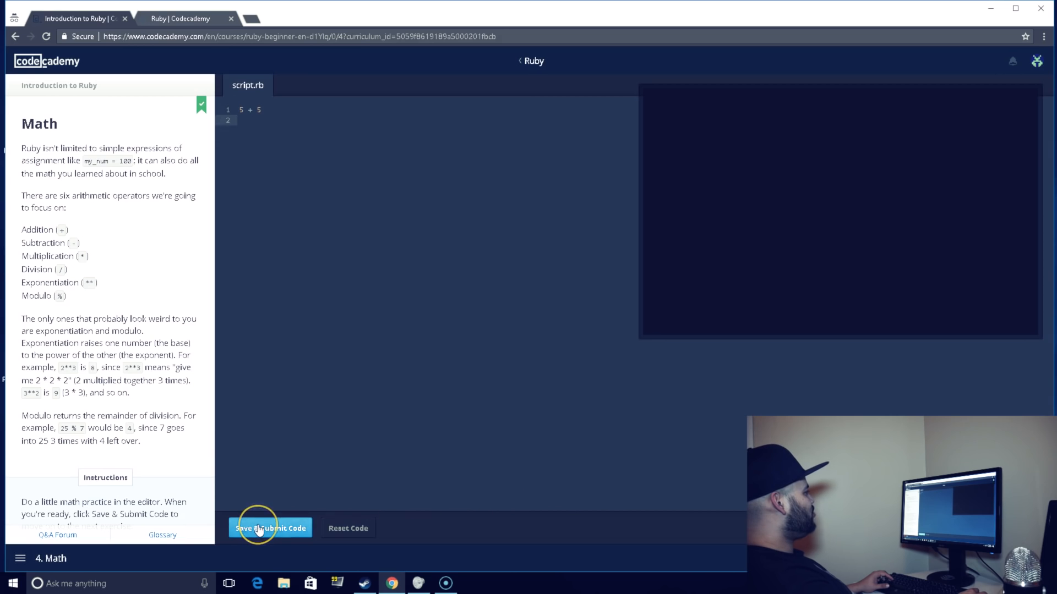
{"action": "left_click", "coordinate": [270, 527]}
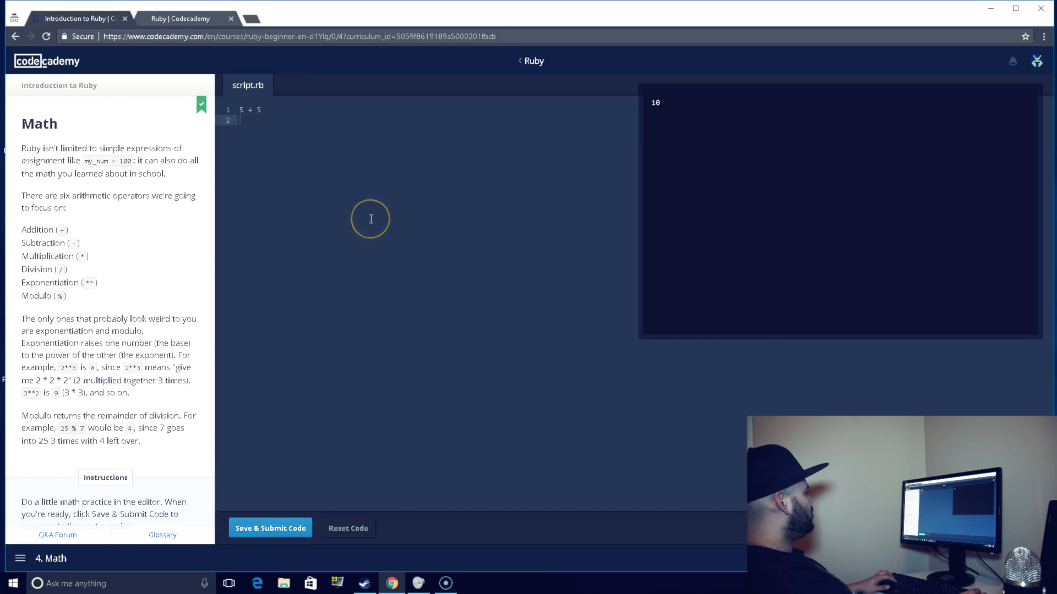
{"action": "mouse_move", "coordinate": [259, 120]}
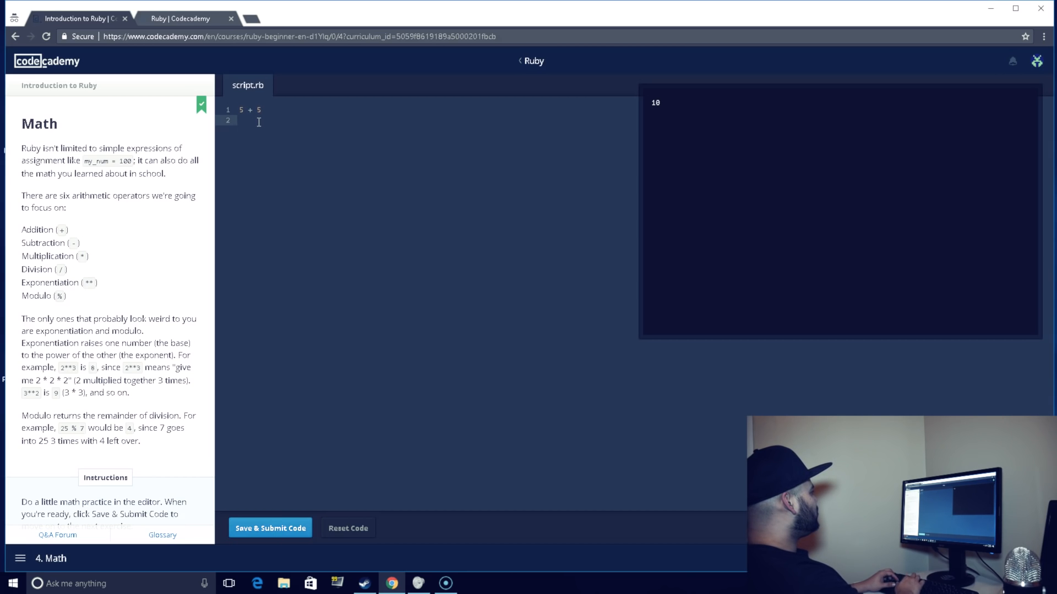
Step: Assign myname = "Joe".length, removing the stray backslash after length
{"action": "type", "text": "my"}
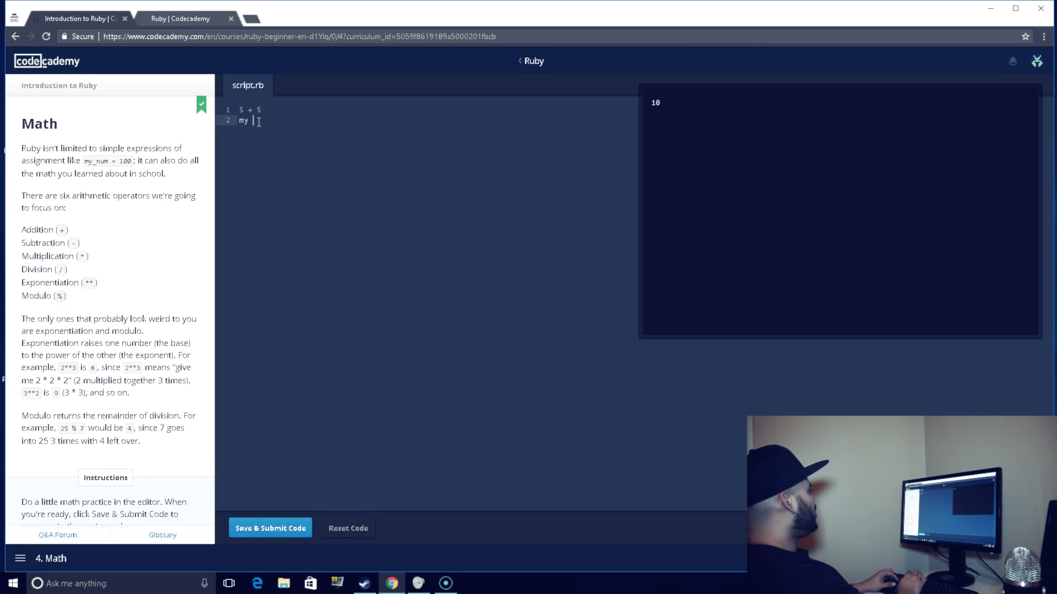
{"action": "type", "text": "name = \""}
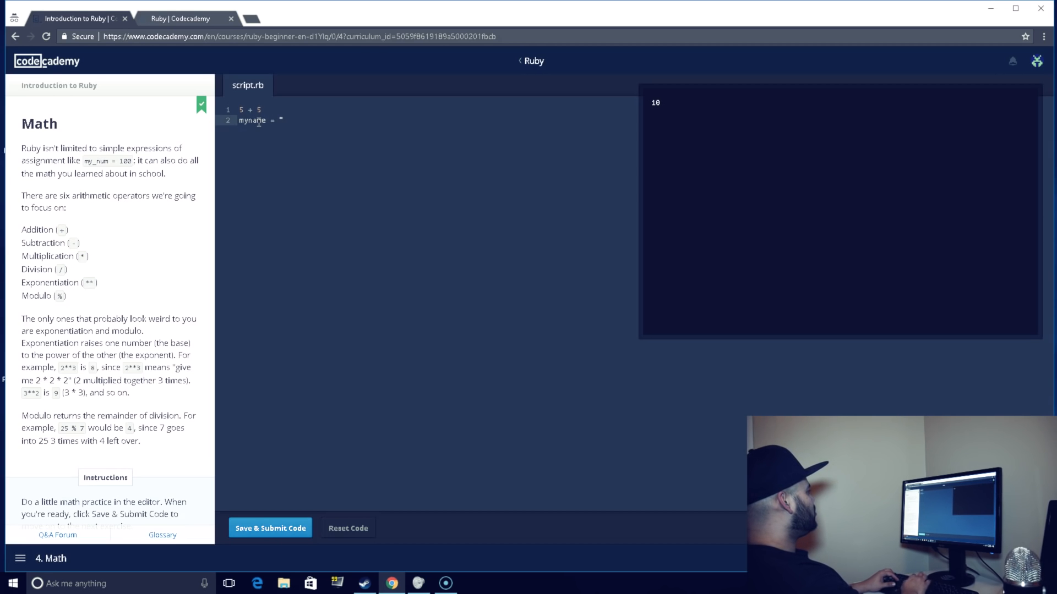
{"action": "type", "text": "Joe"}
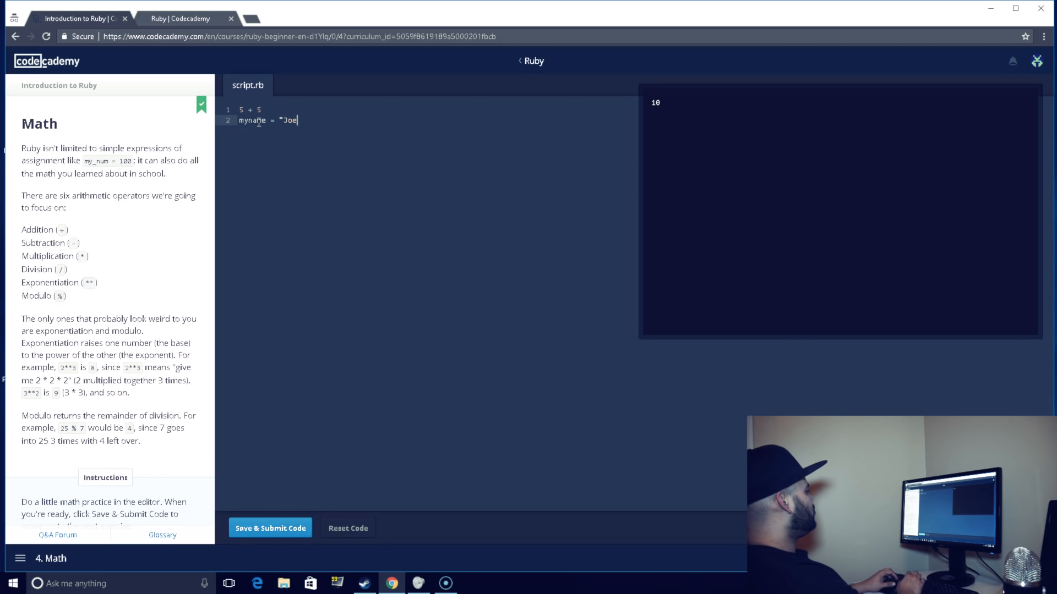
{"action": "type", "text": "\""}
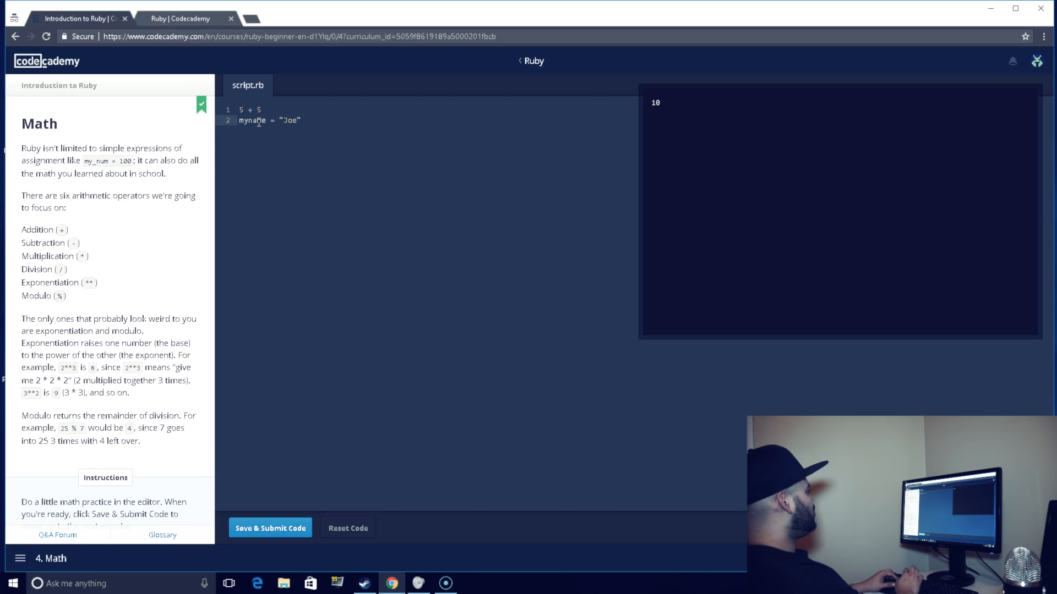
{"action": "type", "text": ".len"}
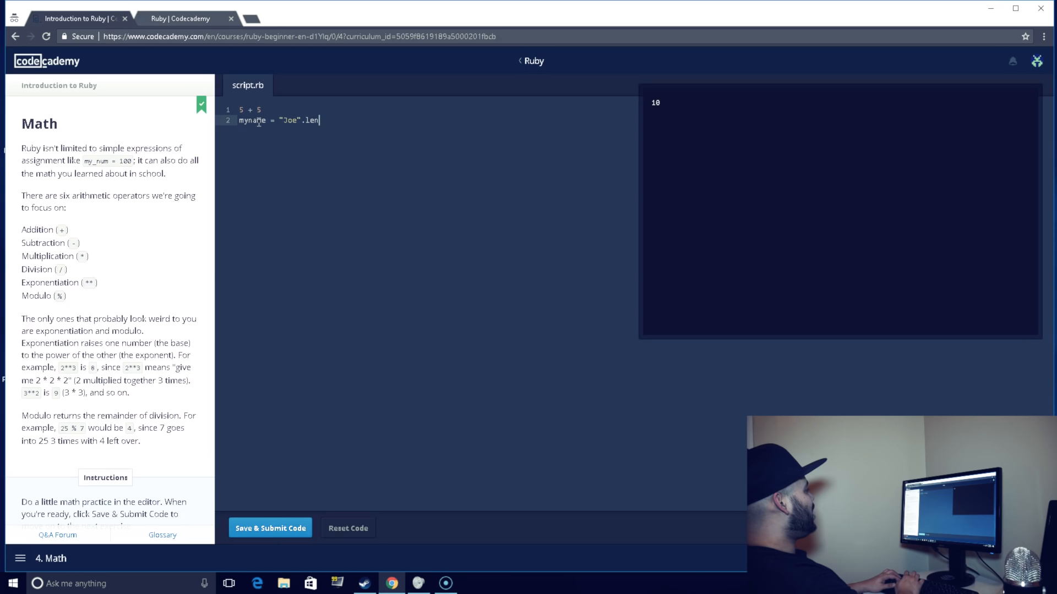
{"action": "type", "text": "gth\\"}
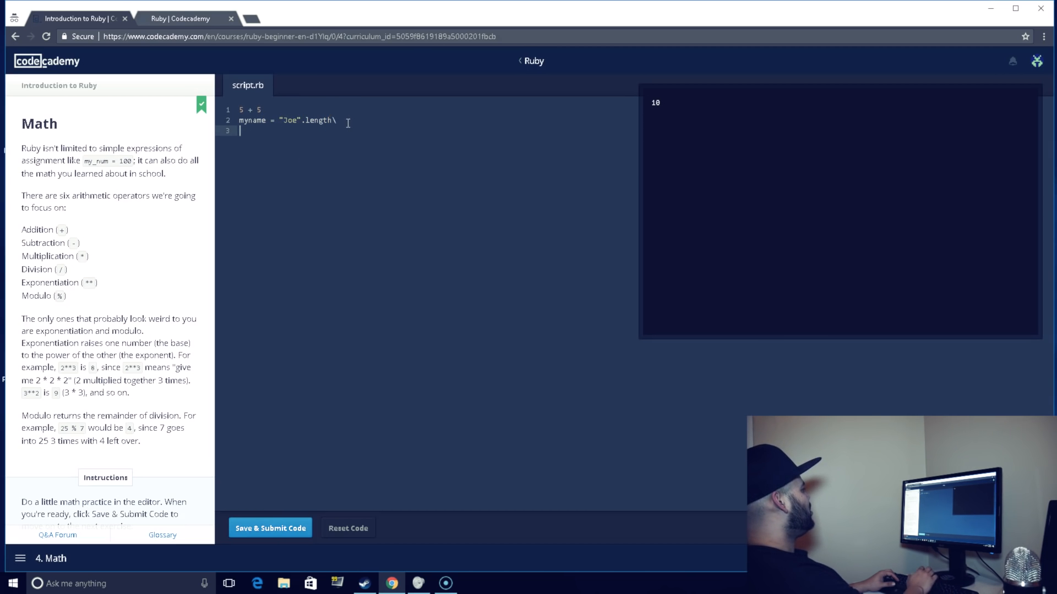
{"action": "key", "text": "Backspace"}
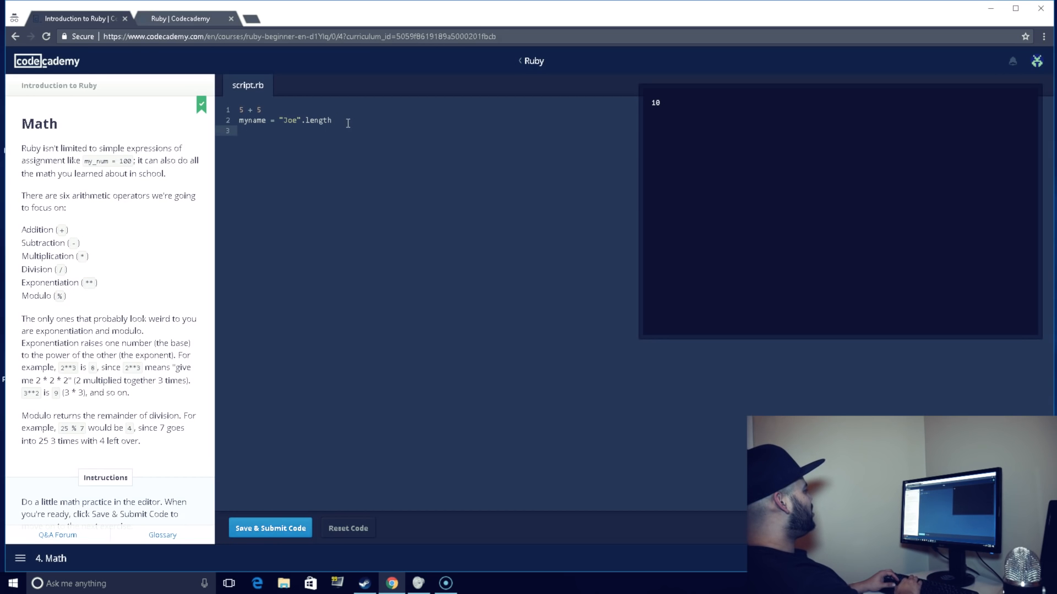
Step: Add myname * 3, run it to print 9, and continue to the next lesson
{"action": "type", "text": "myname * 3"}
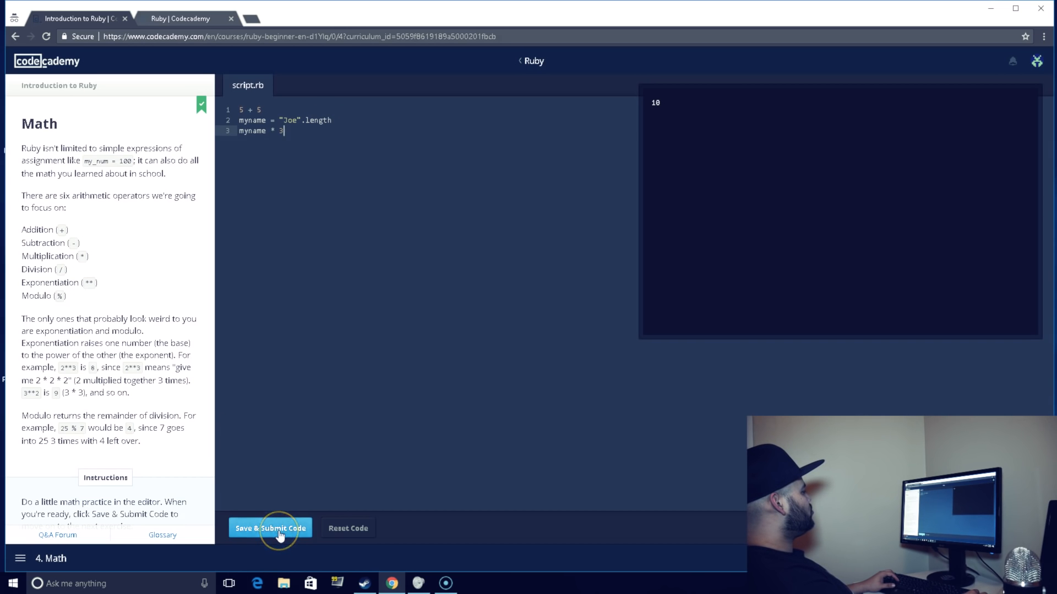
{"action": "left_click", "coordinate": [270, 528]}
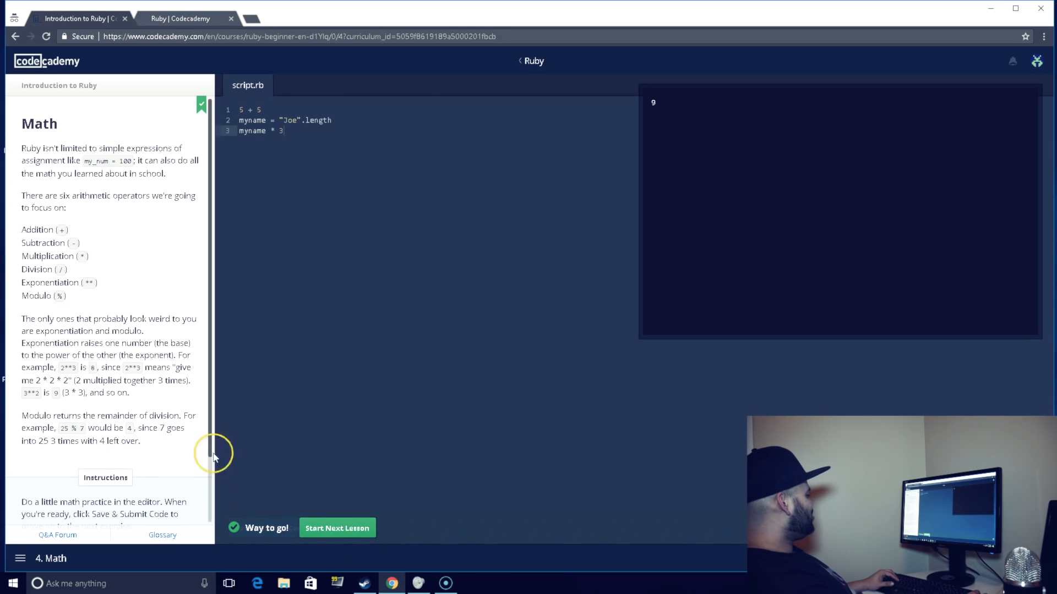
{"action": "left_click", "coordinate": [336, 528]}
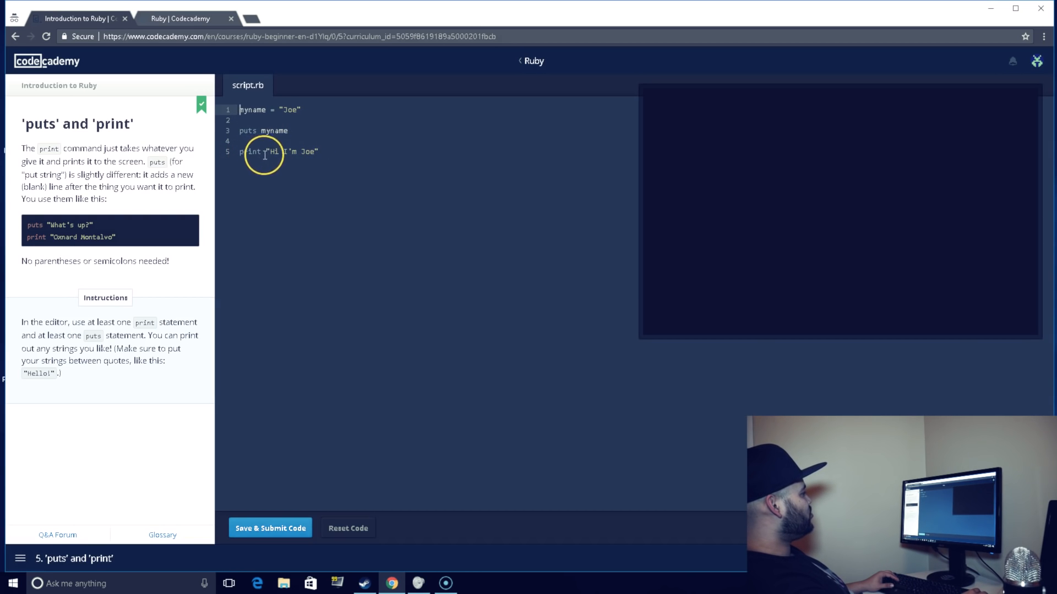
{"action": "mouse_move", "coordinate": [349, 152]}
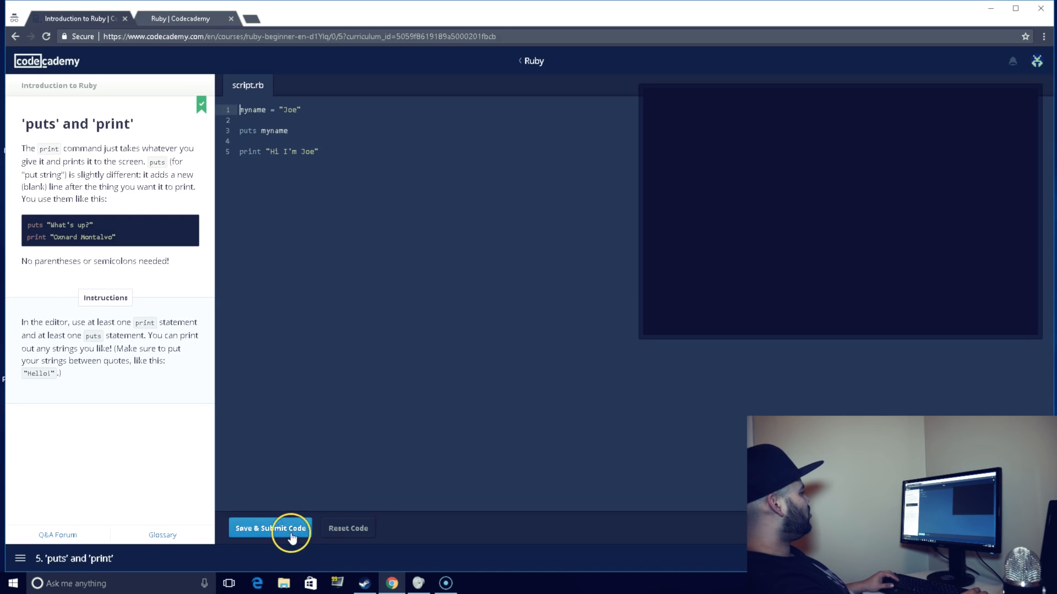
Step: Run the puts/print script printing Joe and "Hi I'm Joe", then open 'Everything in Ruby is an Object'
{"action": "left_click", "coordinate": [270, 527]}
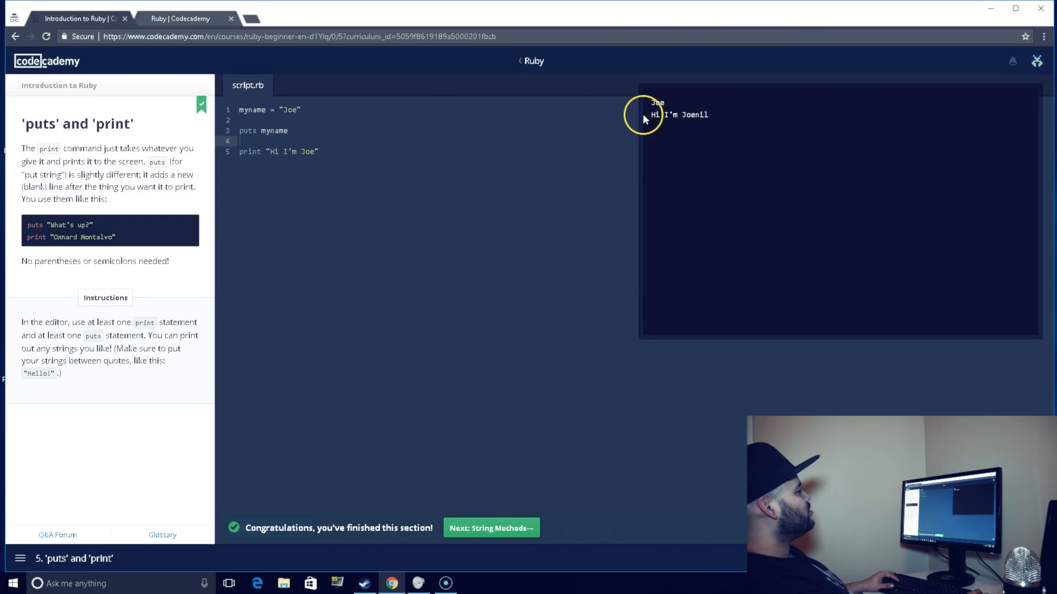
{"action": "mouse_move", "coordinate": [604, 159]}
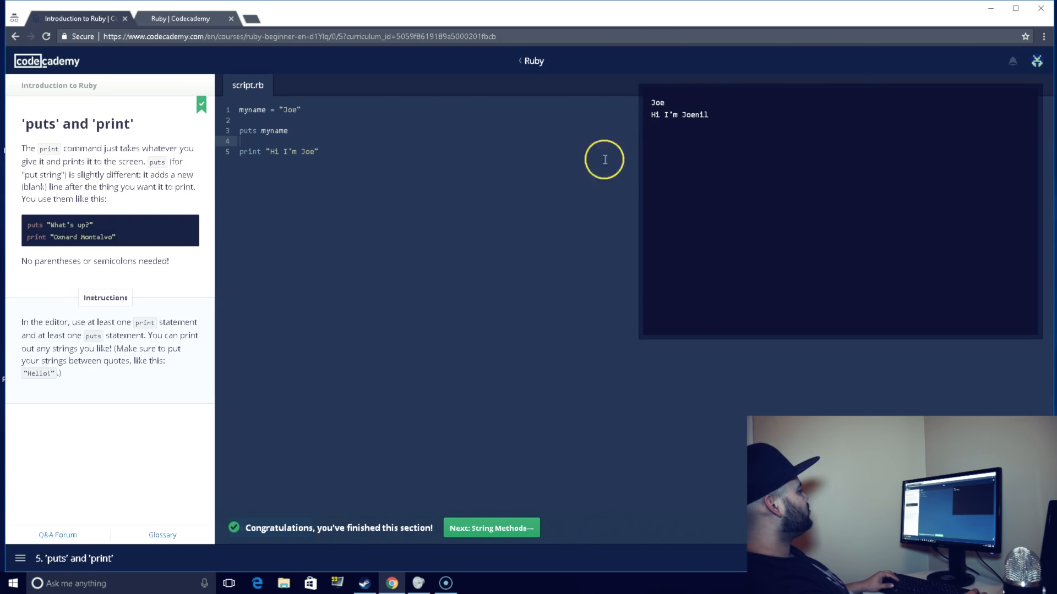
{"action": "mouse_move", "coordinate": [314, 342]}
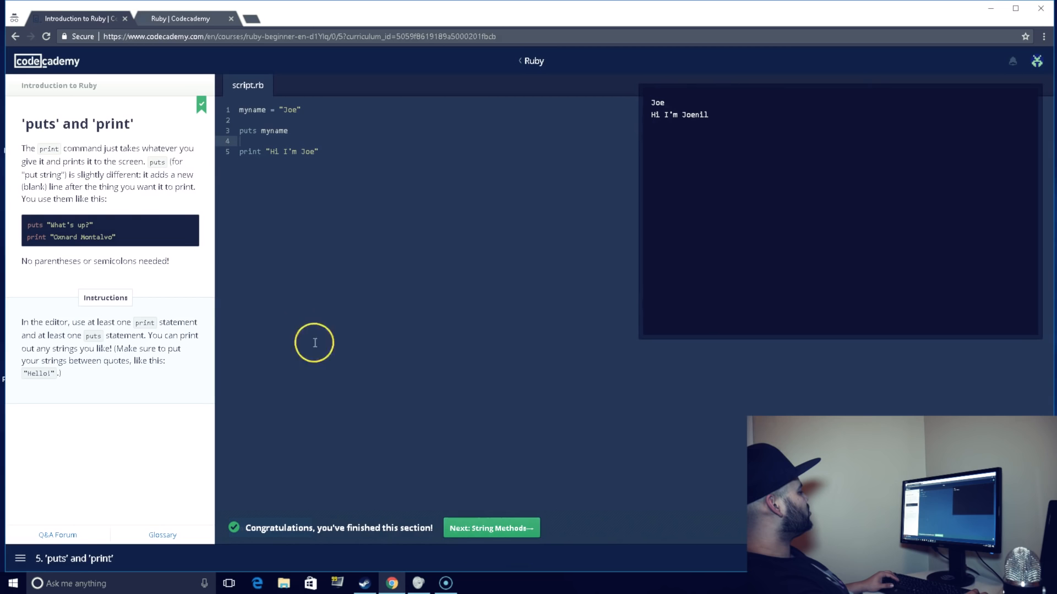
{"action": "left_click", "coordinate": [490, 527]}
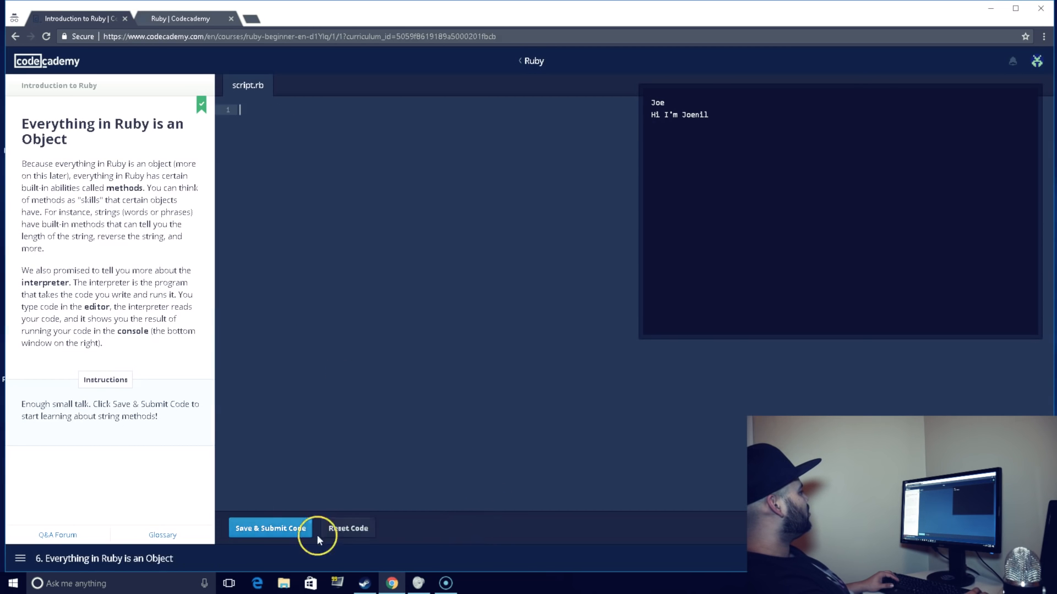